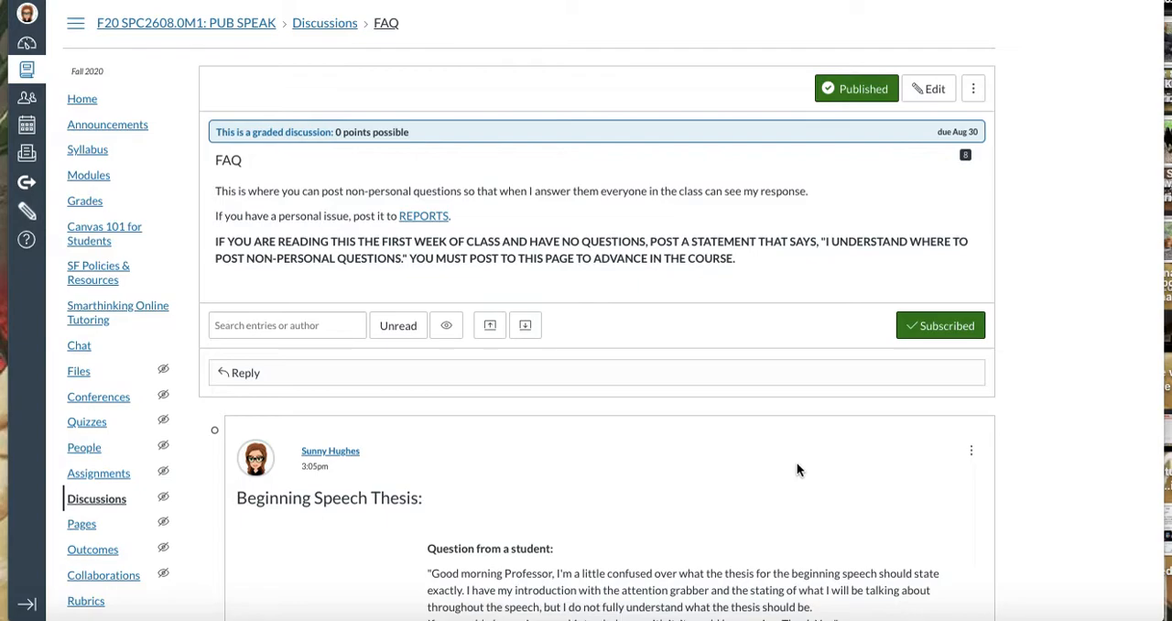
{"action": "mouse_move", "coordinate": [553, 399]}
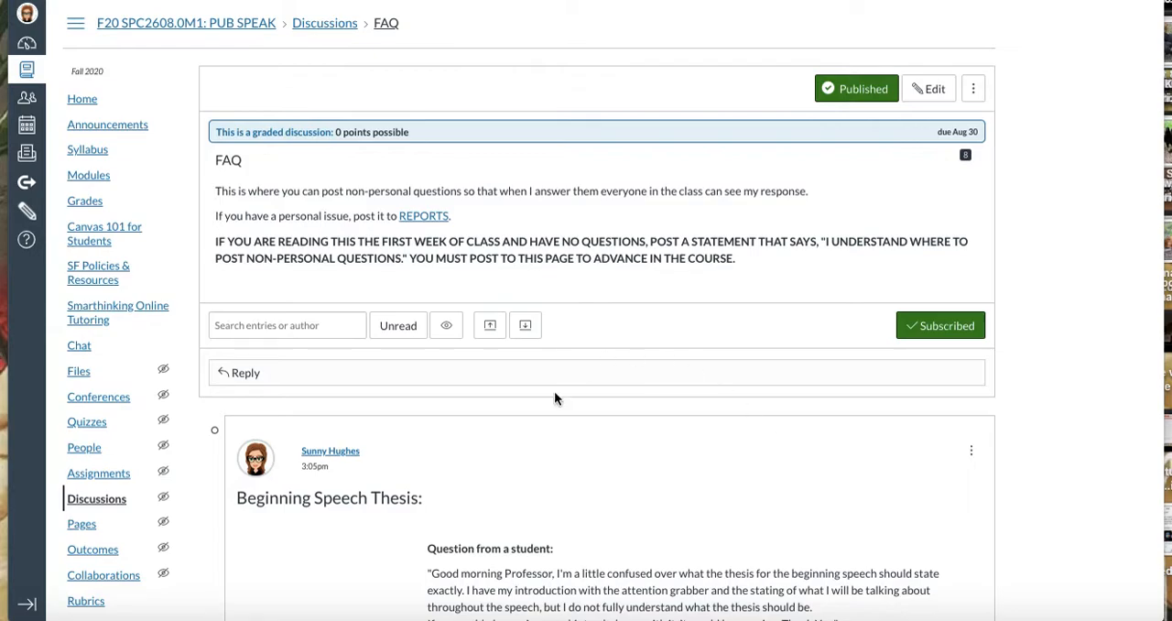
{"action": "mouse_move", "coordinate": [520, 378]}
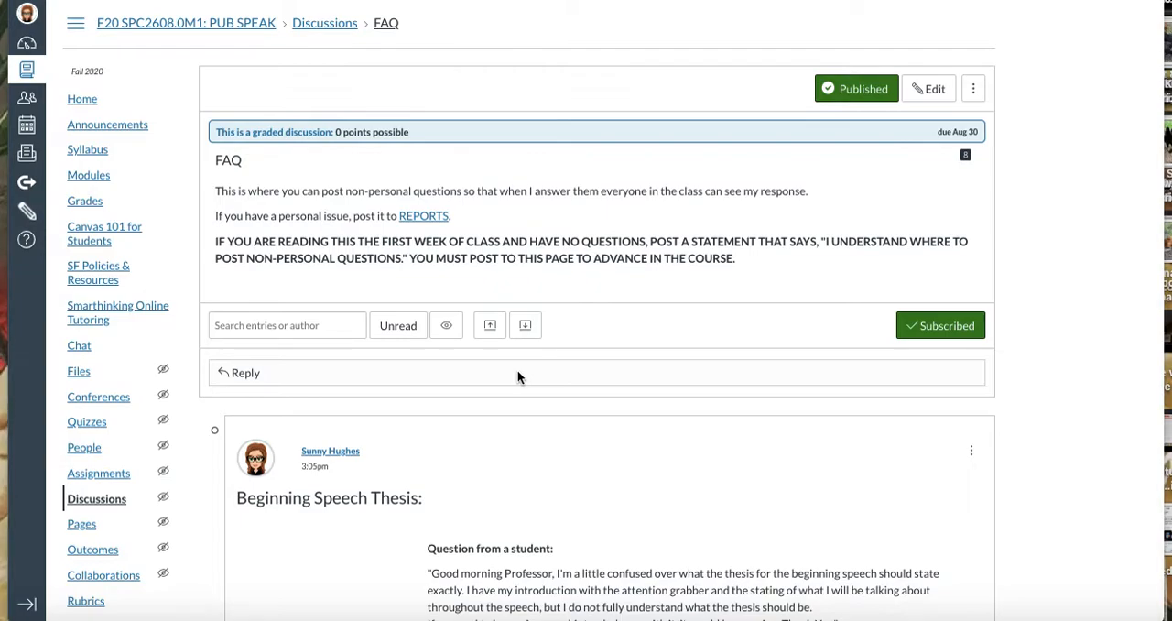
{"action": "mouse_move", "coordinate": [246, 372]}
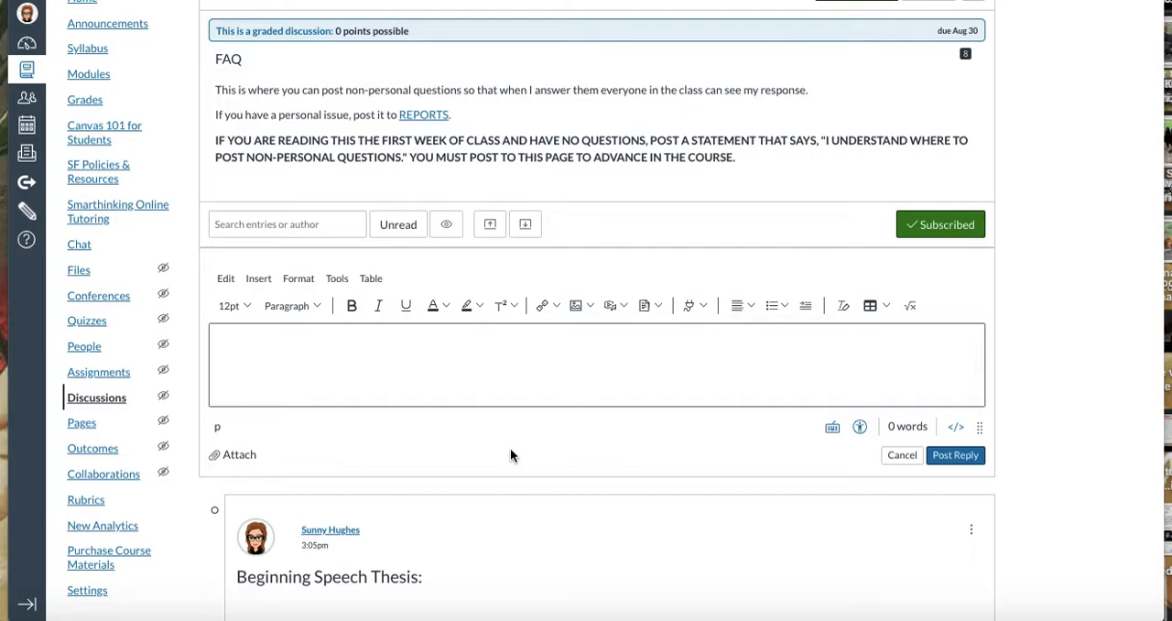
{"action": "mouse_move", "coordinate": [696, 304]}
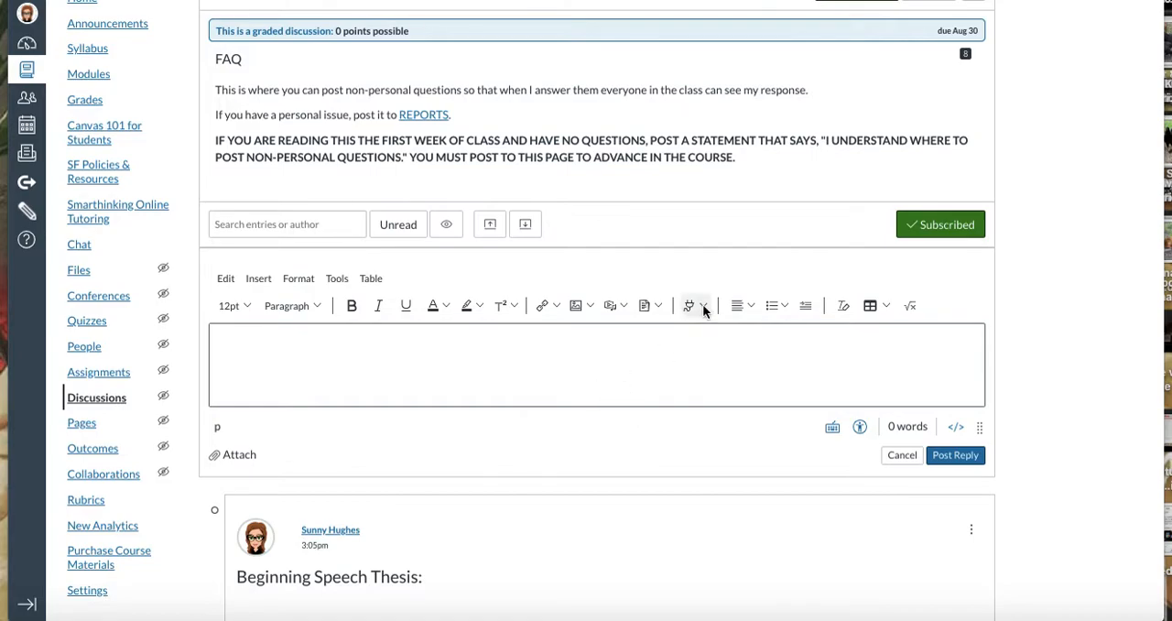
{"action": "mouse_move", "coordinate": [688, 304]}
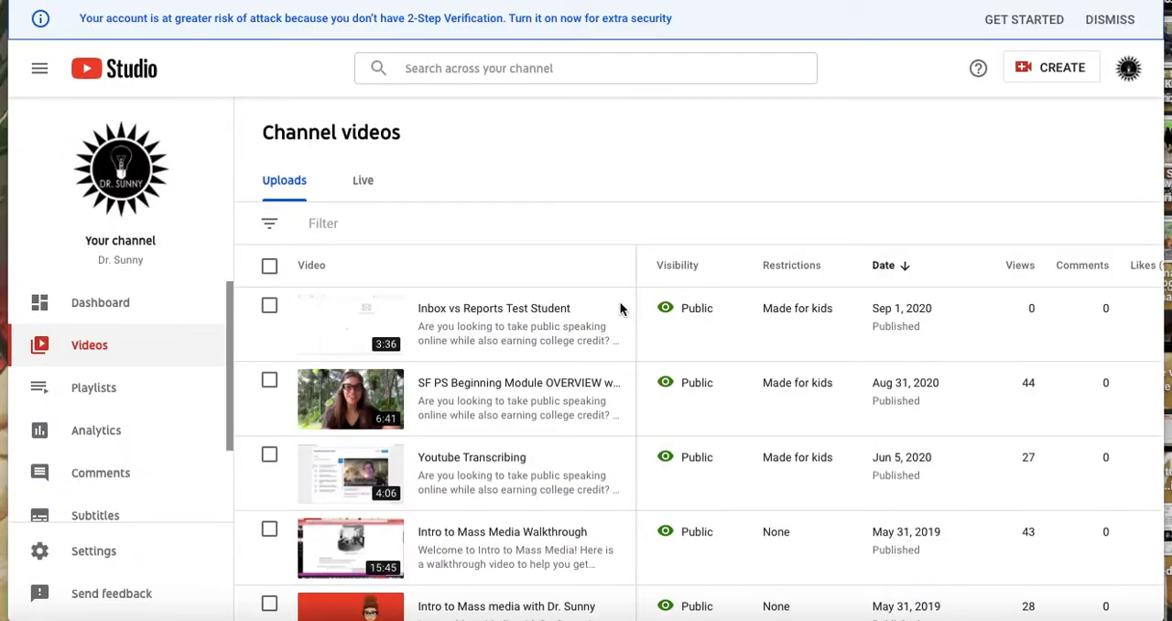
{"action": "mouse_move", "coordinate": [412, 322]}
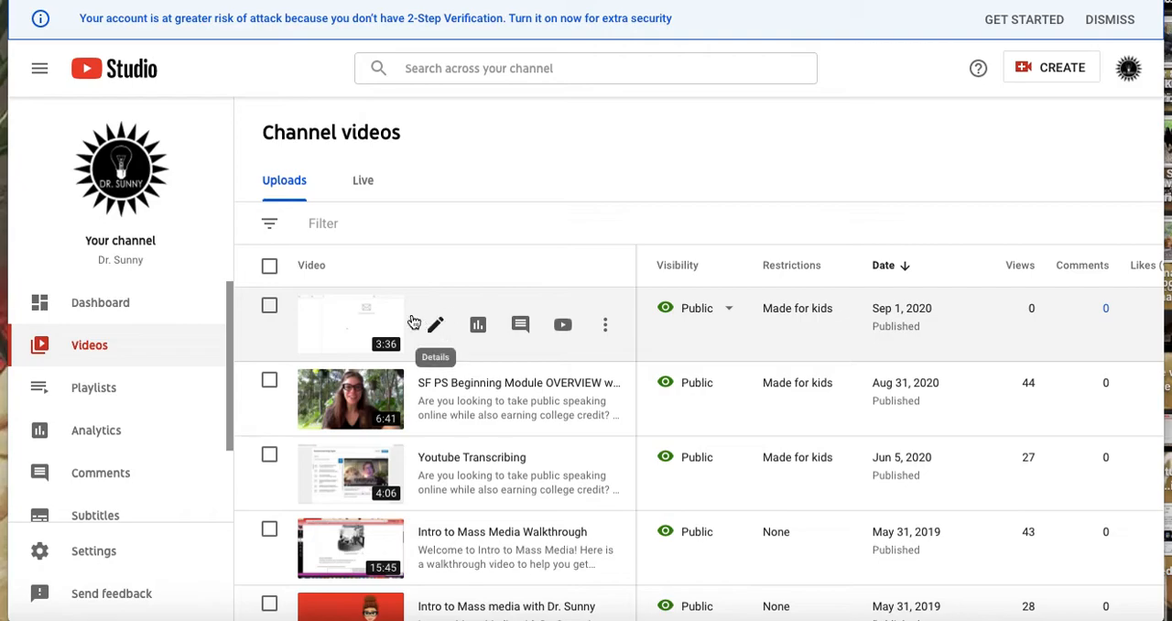
Copy the link address of the Inbox vs Reports Test Student video in YouTube Studio
{"action": "right_click", "coordinate": [350, 326]}
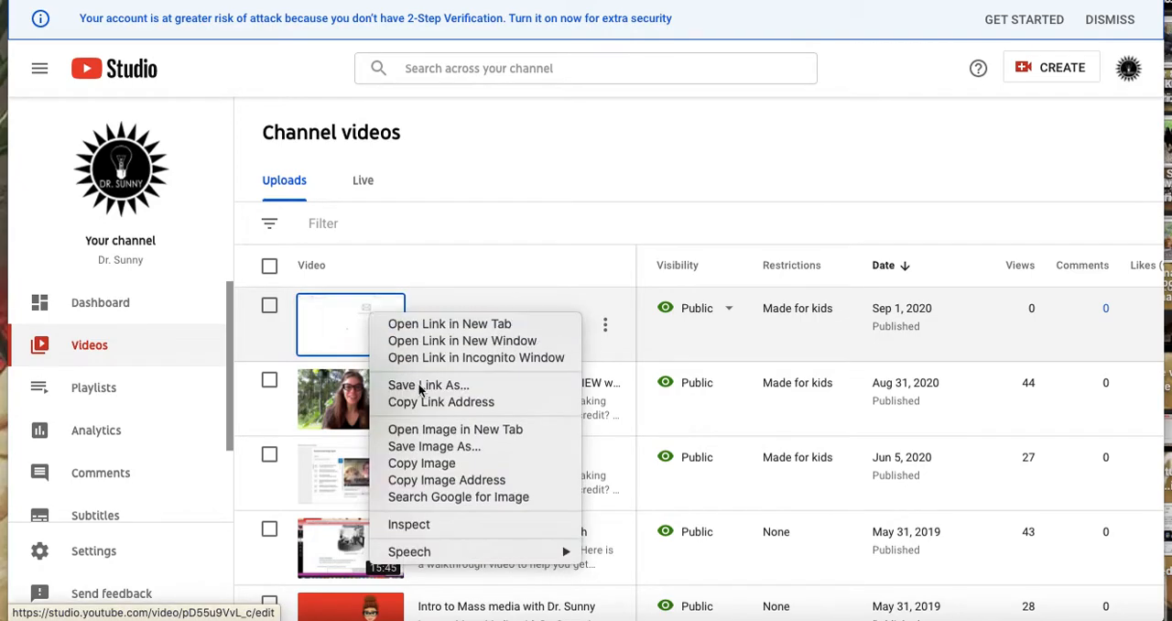
{"action": "mouse_move", "coordinate": [441, 403]}
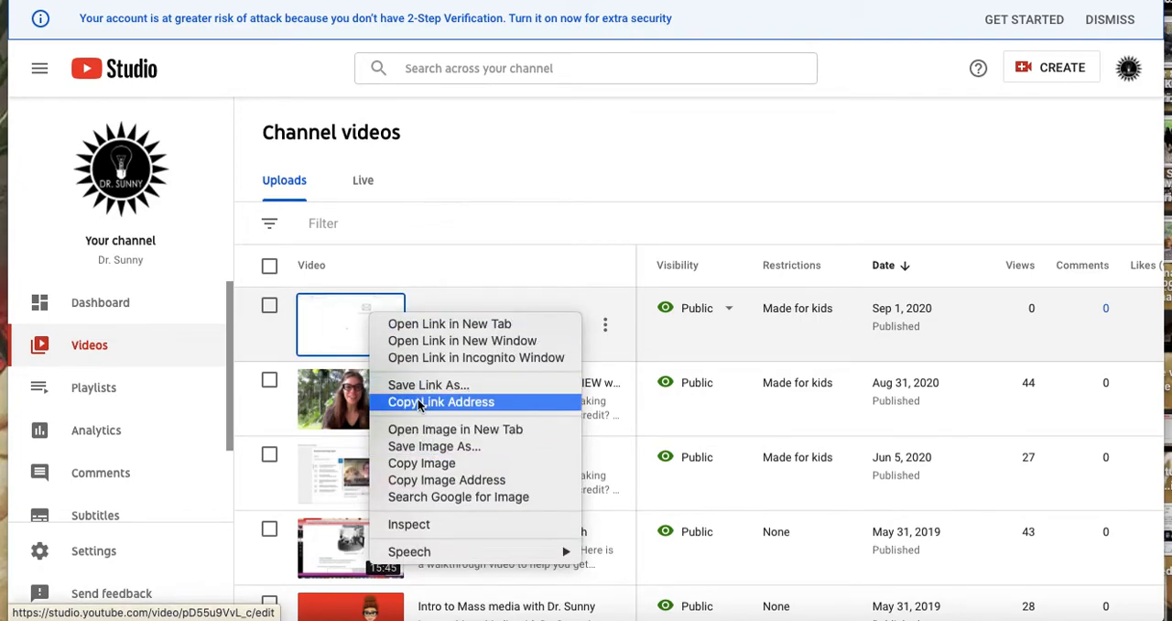
{"action": "left_click", "coordinate": [442, 403]}
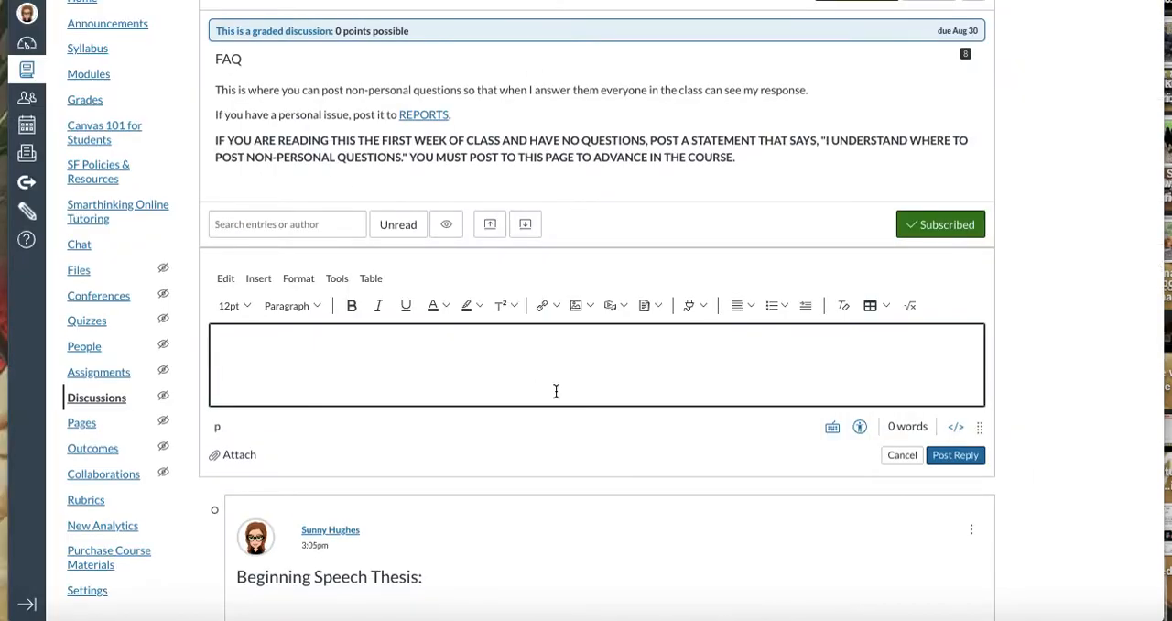
{"action": "type", "text": "https://studio.youtube.com/video/pD55u9VvL_c/edit"}
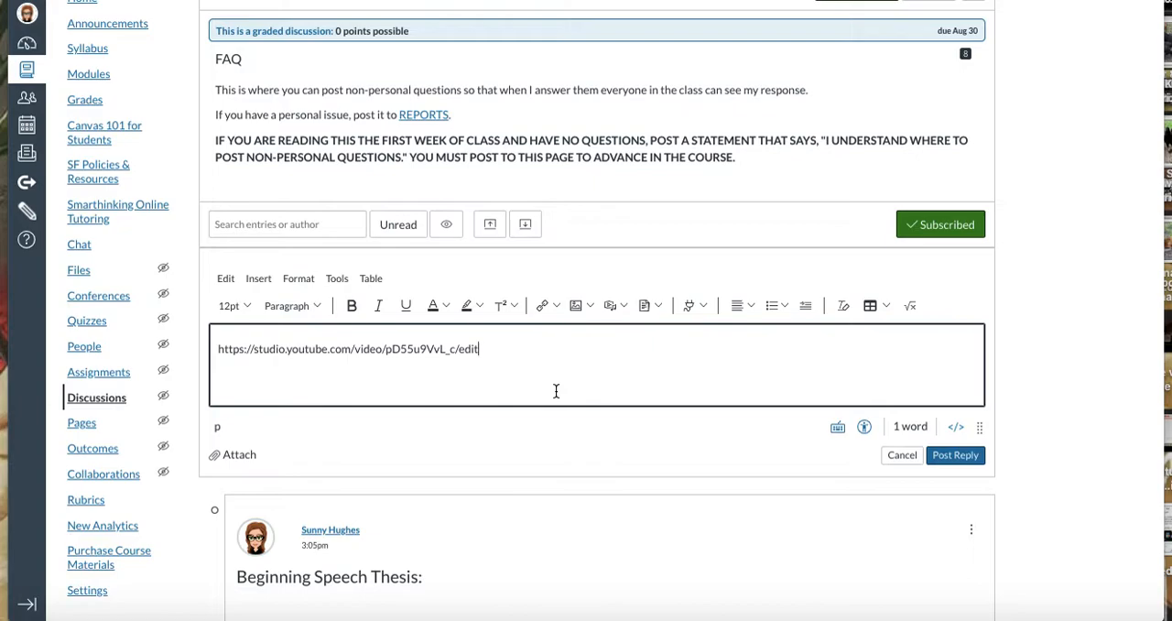
{"action": "left_click", "coordinate": [956, 454]}
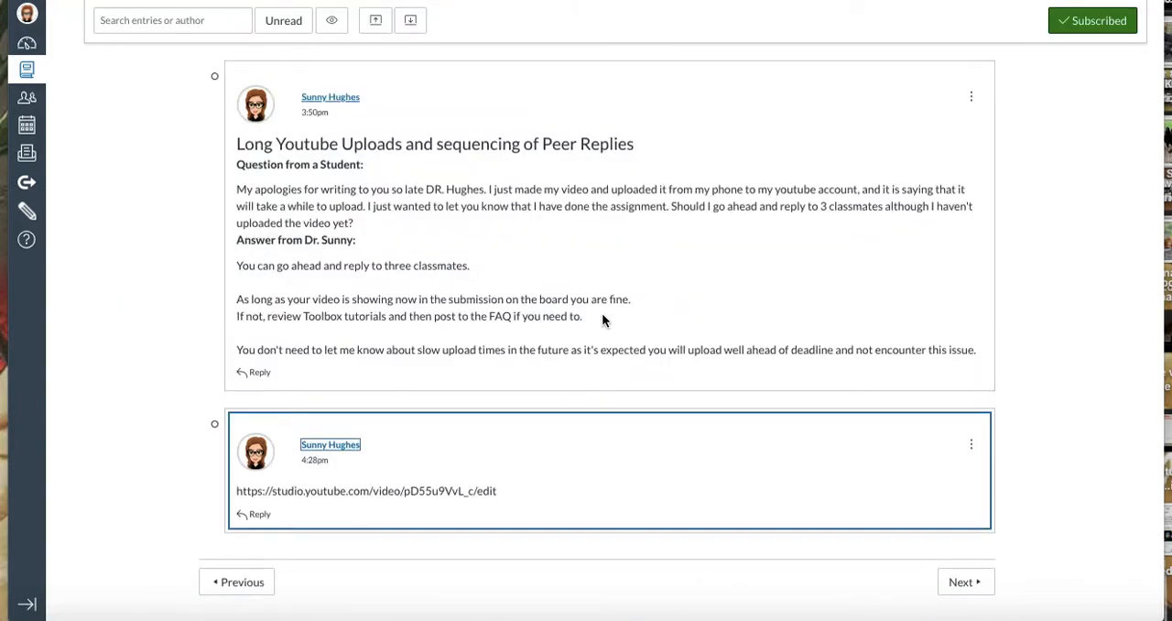
{"action": "mouse_move", "coordinate": [247, 462]}
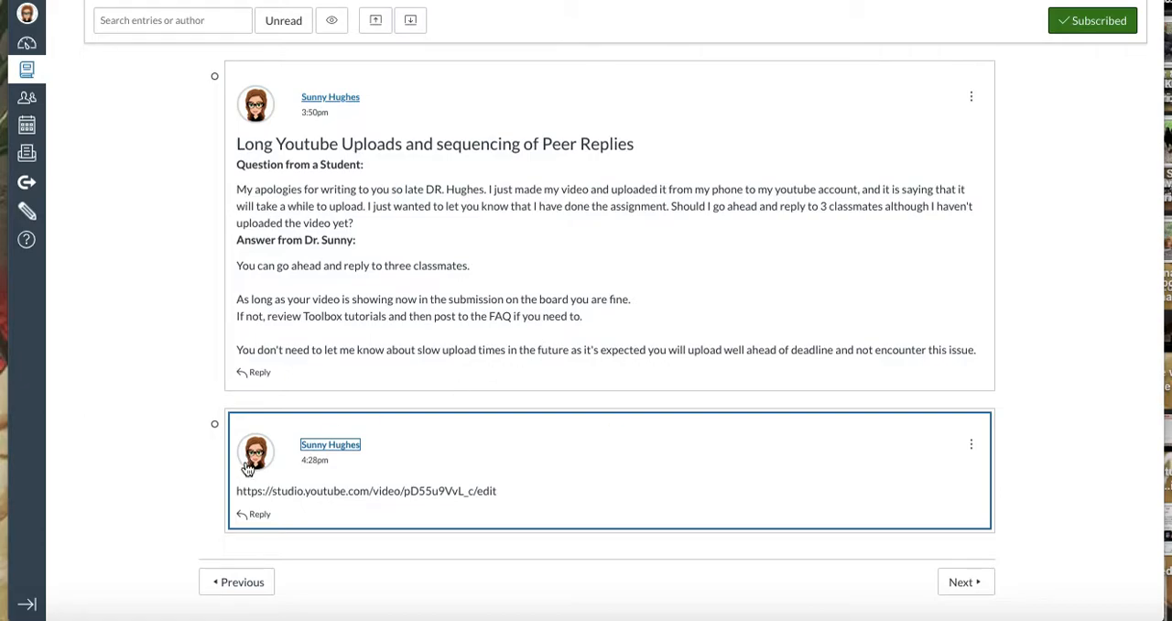
Post a second reply with the video link shown as hyperlinked text 'This is my speech'
{"action": "left_click", "coordinate": [260, 512]}
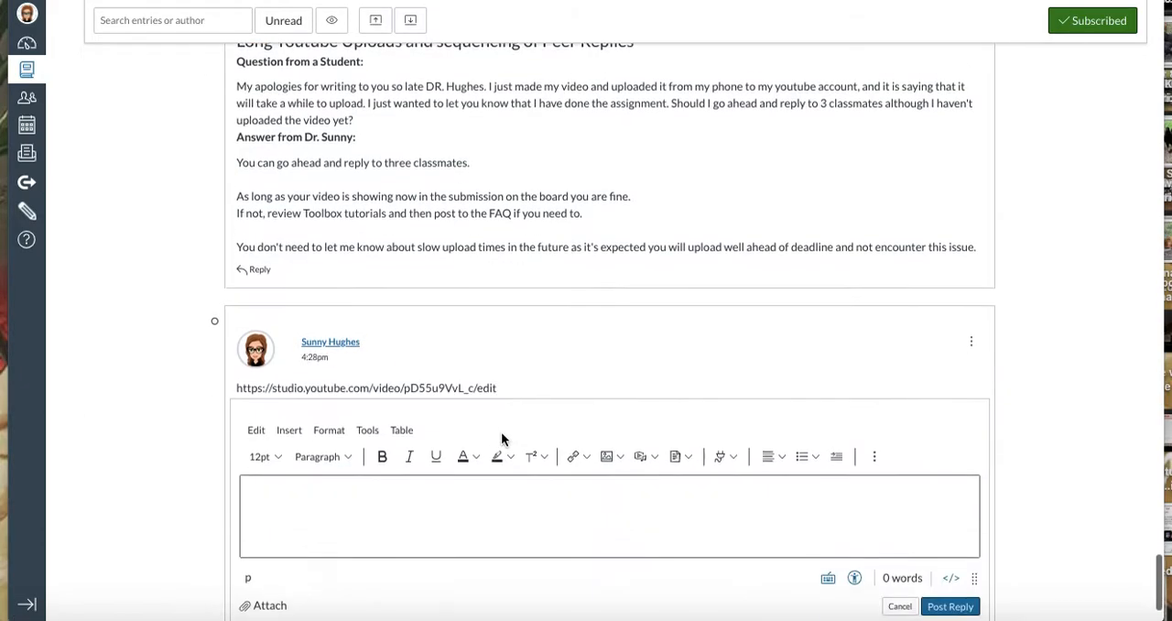
{"action": "left_click", "coordinate": [573, 436]}
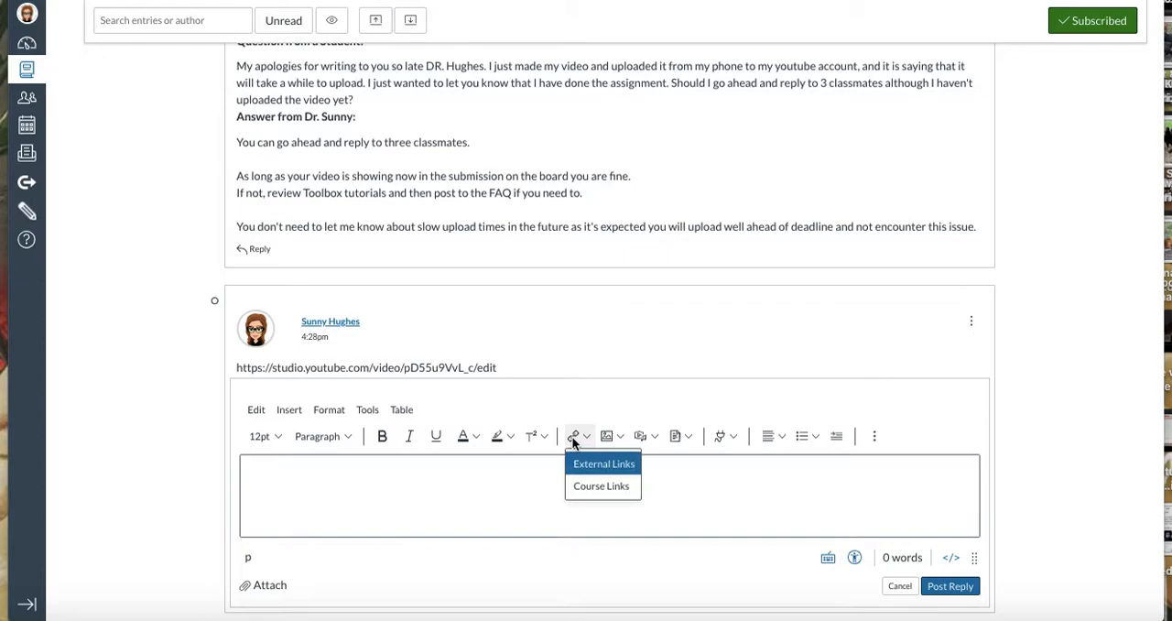
{"action": "left_click", "coordinate": [605, 463]}
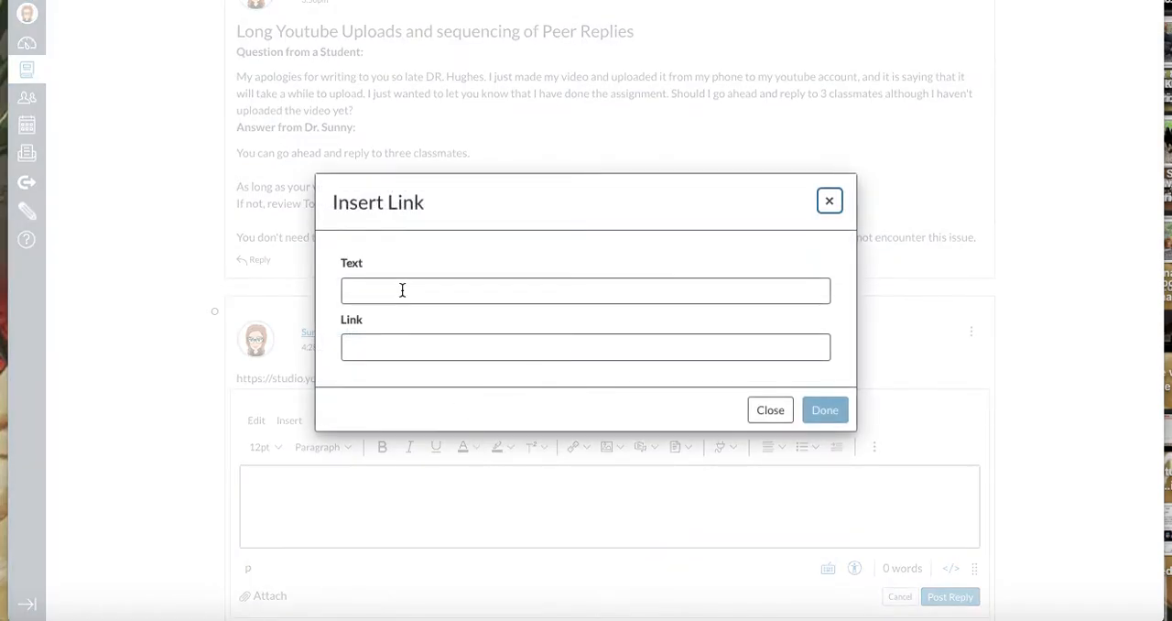
{"action": "left_click", "coordinate": [586, 346]}
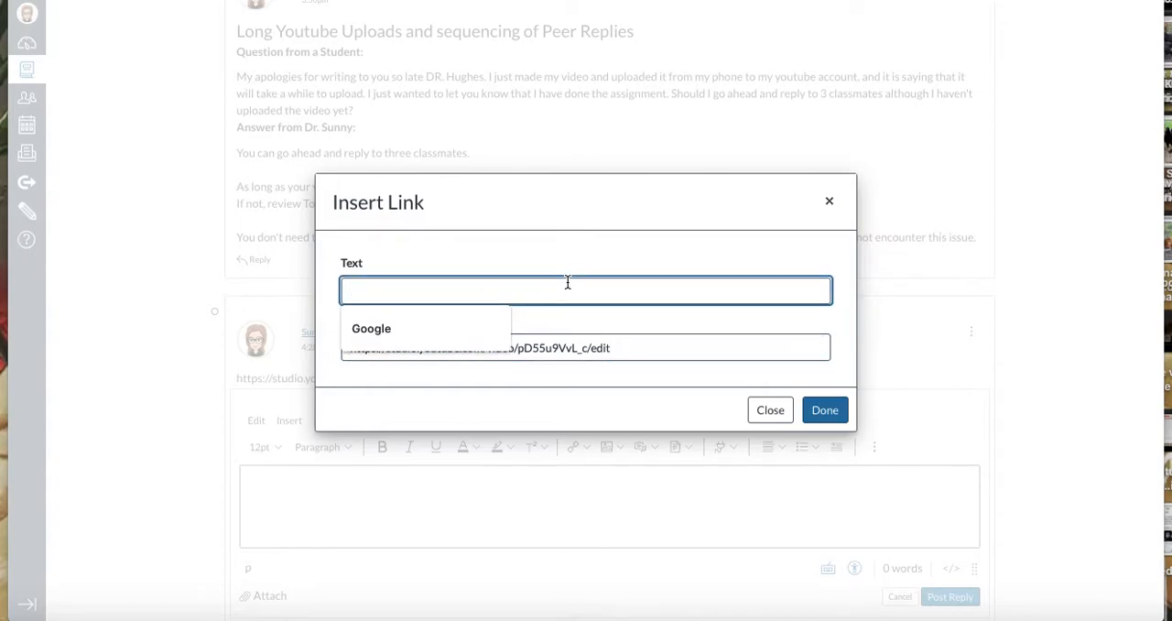
{"action": "type", "text": "This is m"}
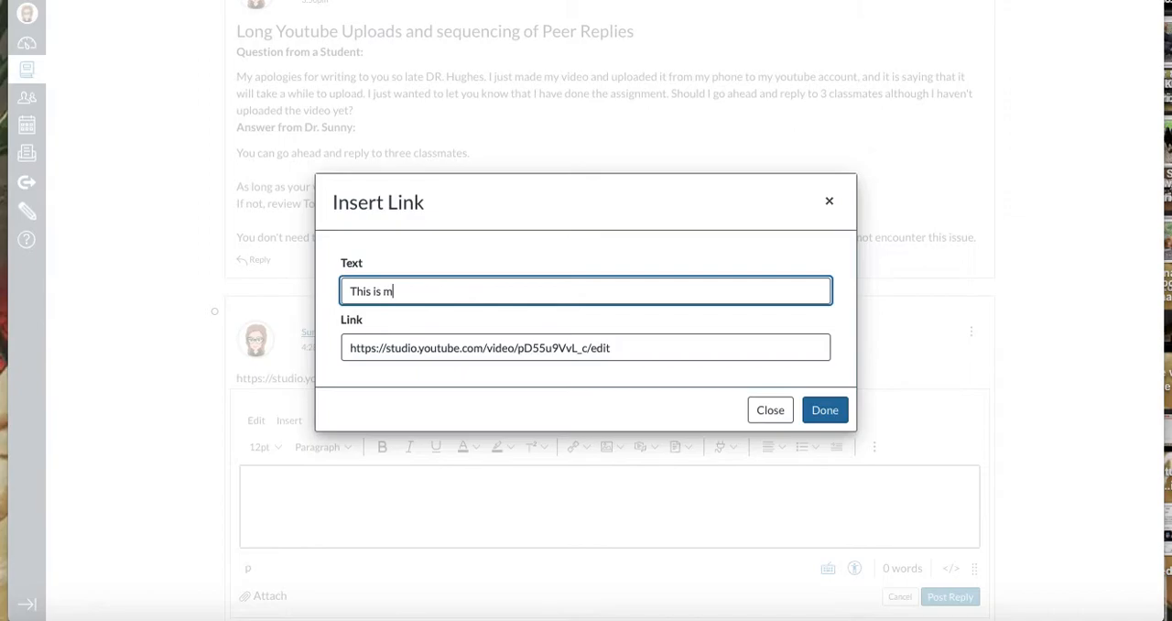
{"action": "type", "text": "y speech"}
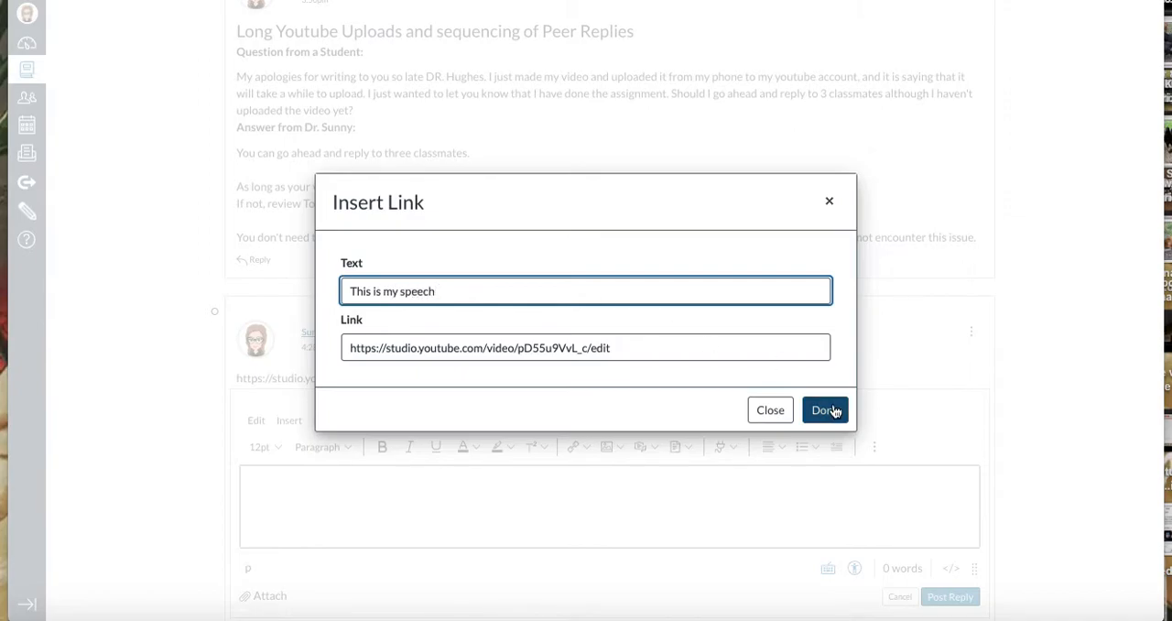
{"action": "mouse_move", "coordinate": [824, 410]}
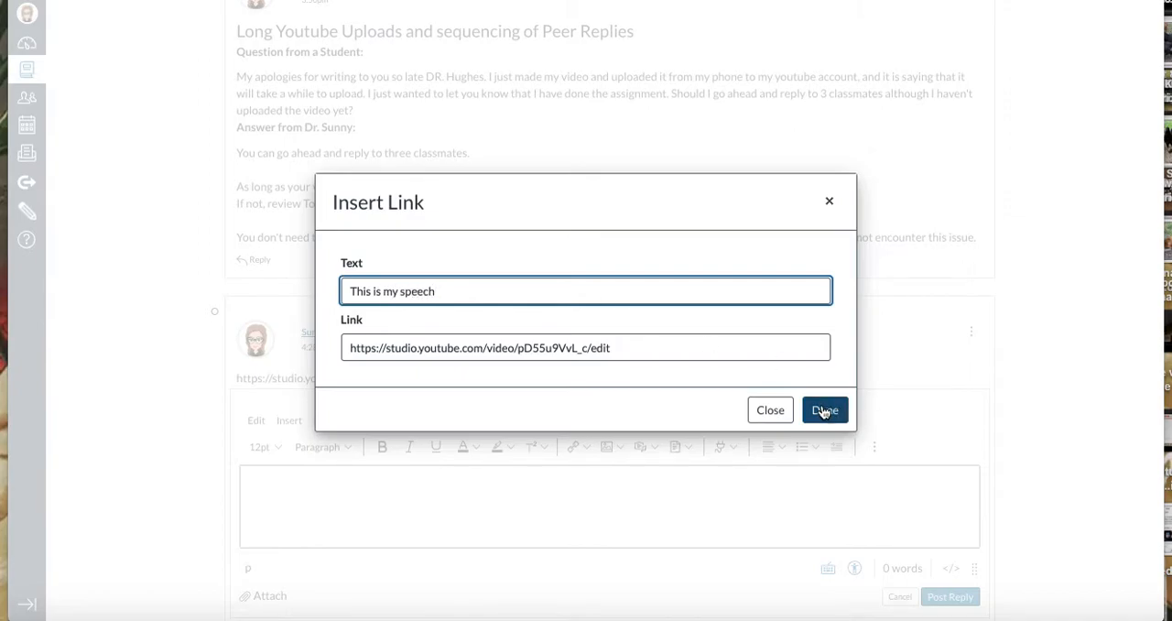
{"action": "left_click", "coordinate": [823, 411]}
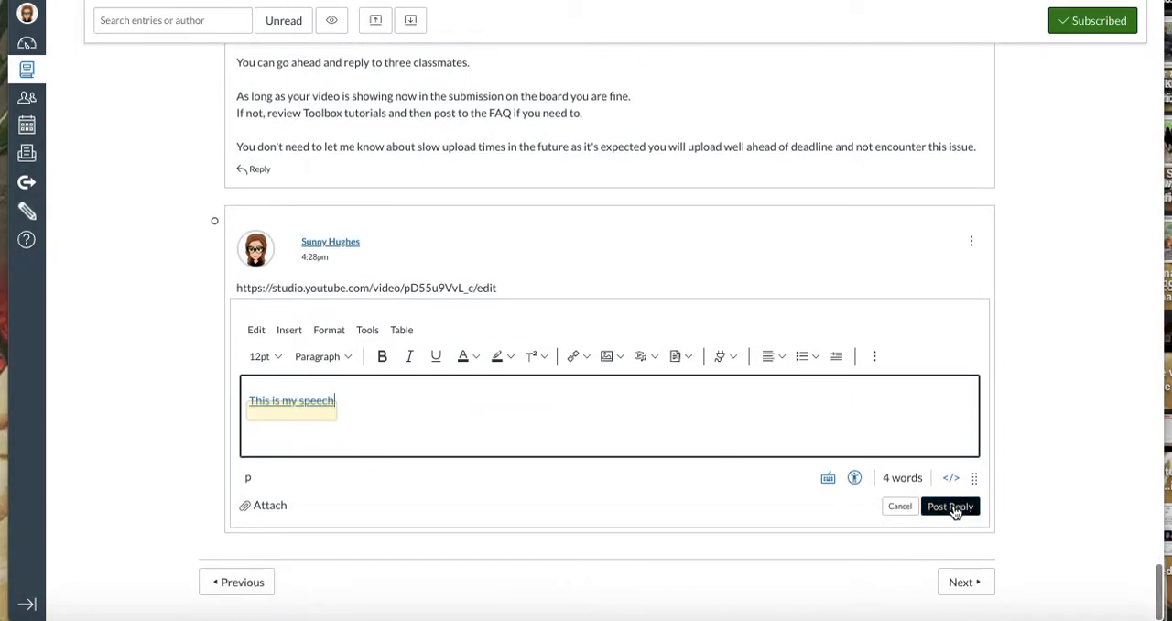
{"action": "left_click", "coordinate": [948, 506]}
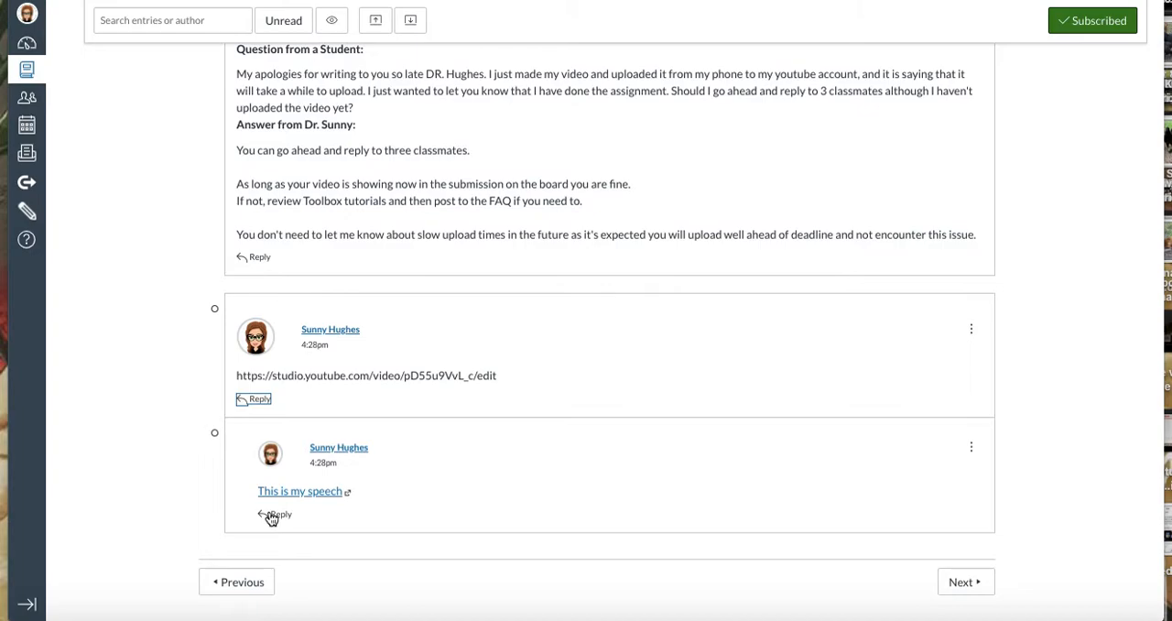
Start a third reply and search YouTube via the Apps menu with the pasted studio link
{"action": "left_click", "coordinate": [278, 513]}
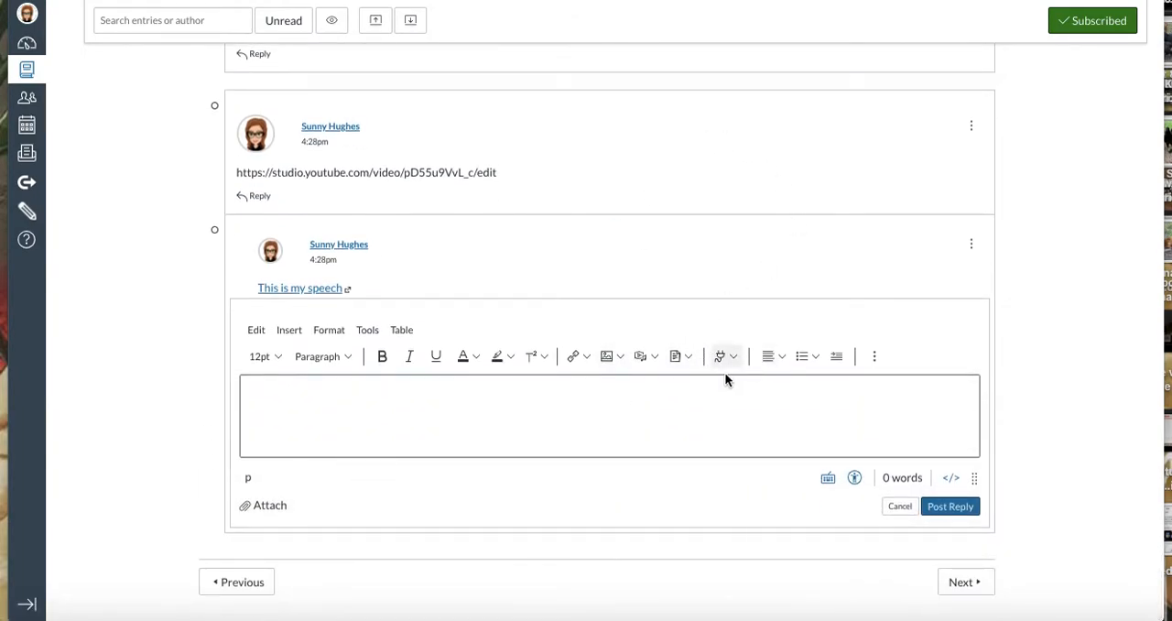
{"action": "mouse_move", "coordinate": [733, 362]}
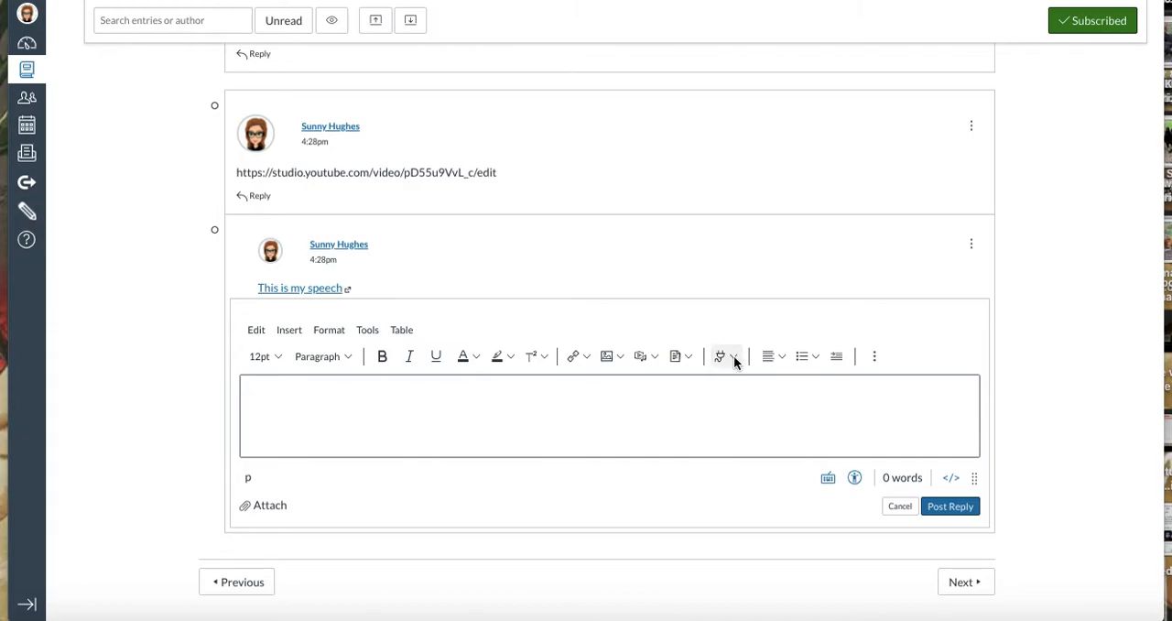
{"action": "left_click", "coordinate": [733, 355]}
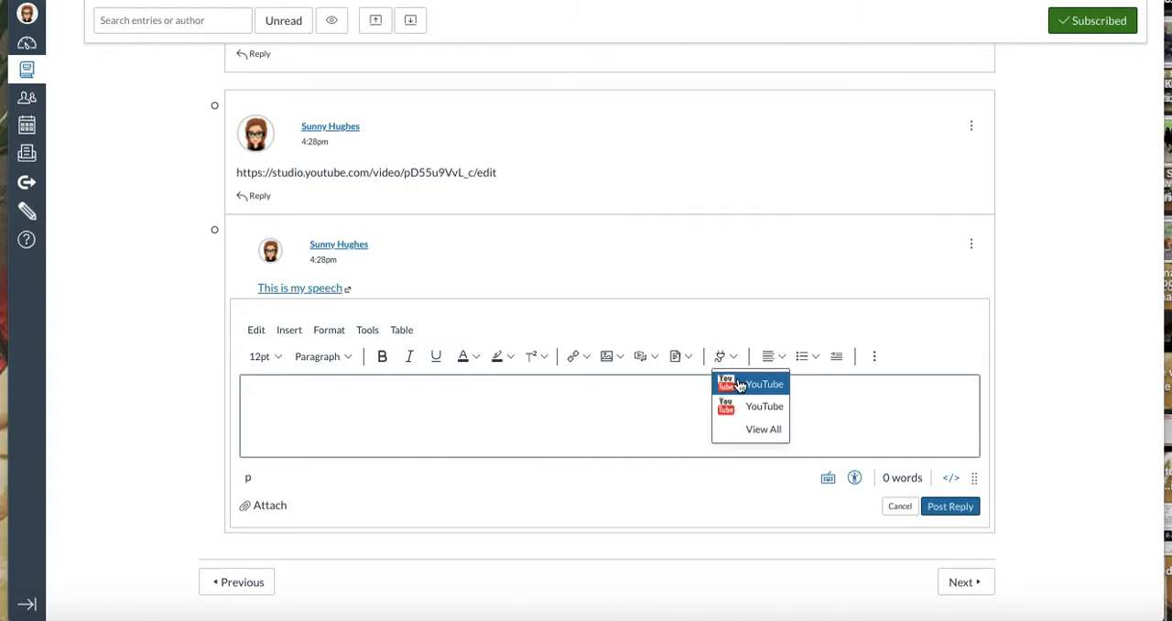
{"action": "left_click", "coordinate": [762, 385]}
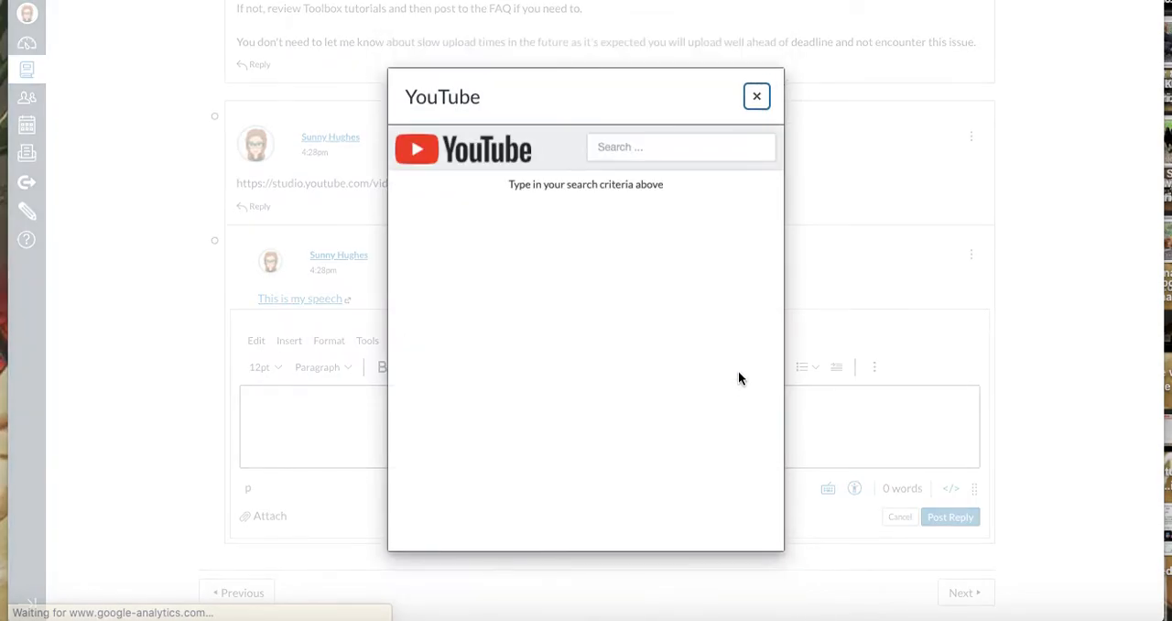
{"action": "left_click", "coordinate": [681, 147]}
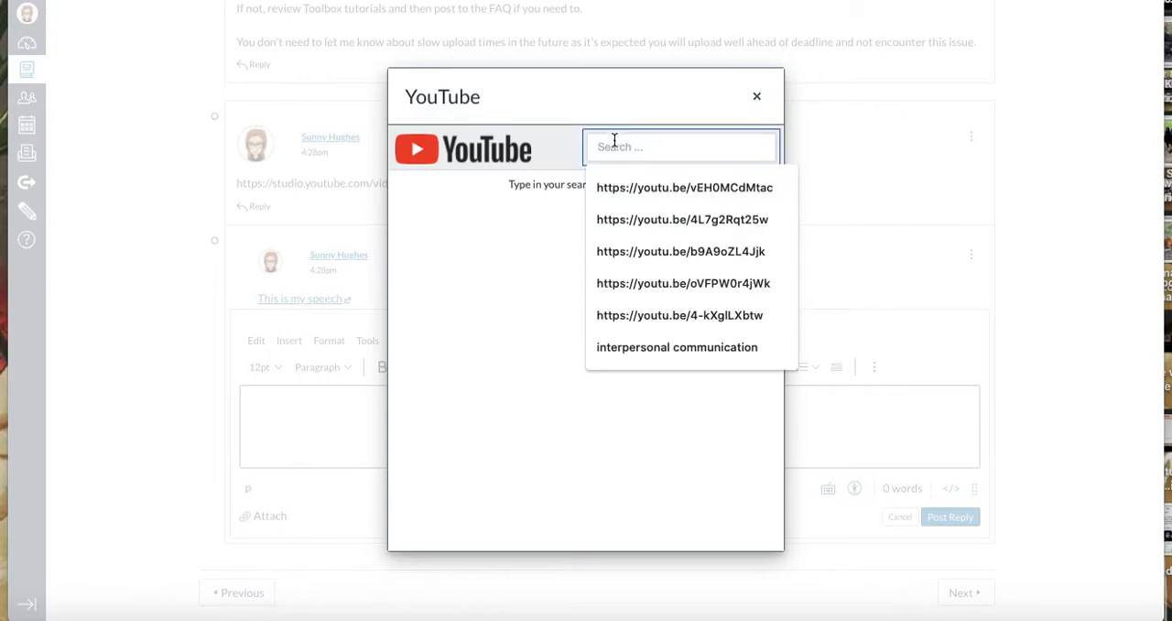
{"action": "type", "text": "tube.com/video/pD55u9VvL_c/edit"}
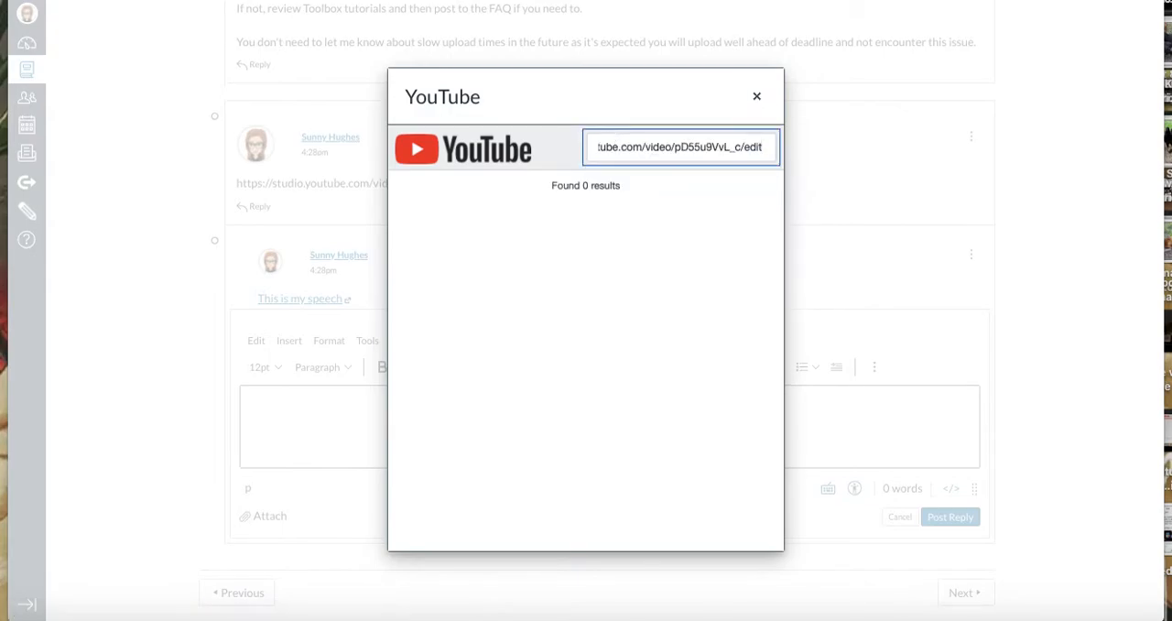
{"action": "mouse_move", "coordinate": [758, 97]}
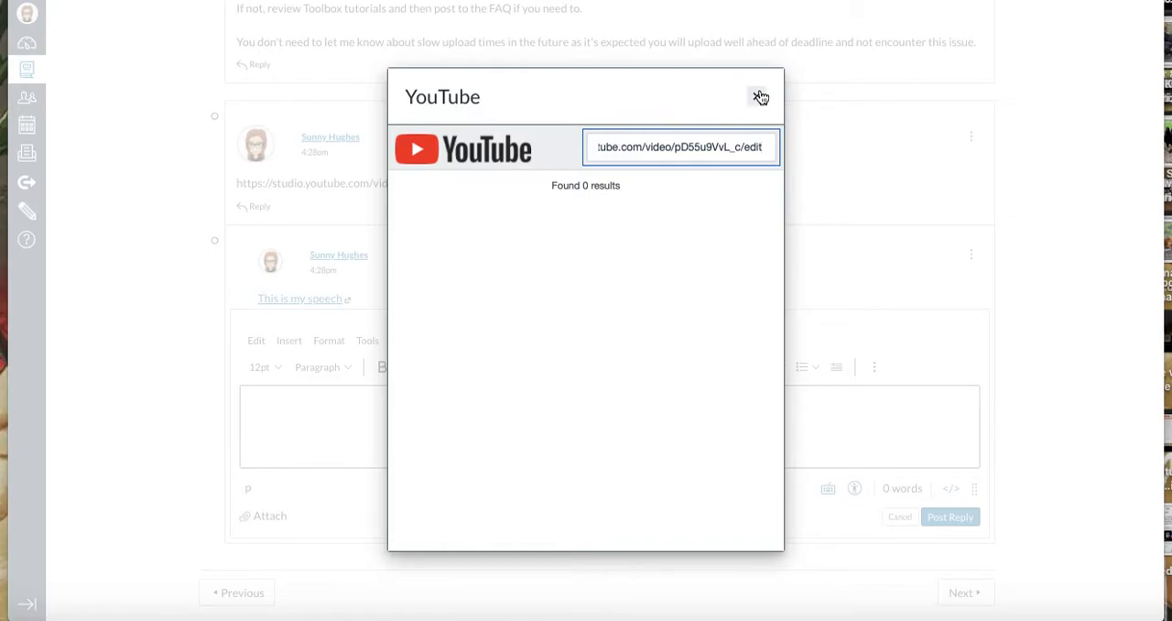
{"action": "mouse_move", "coordinate": [692, 132]}
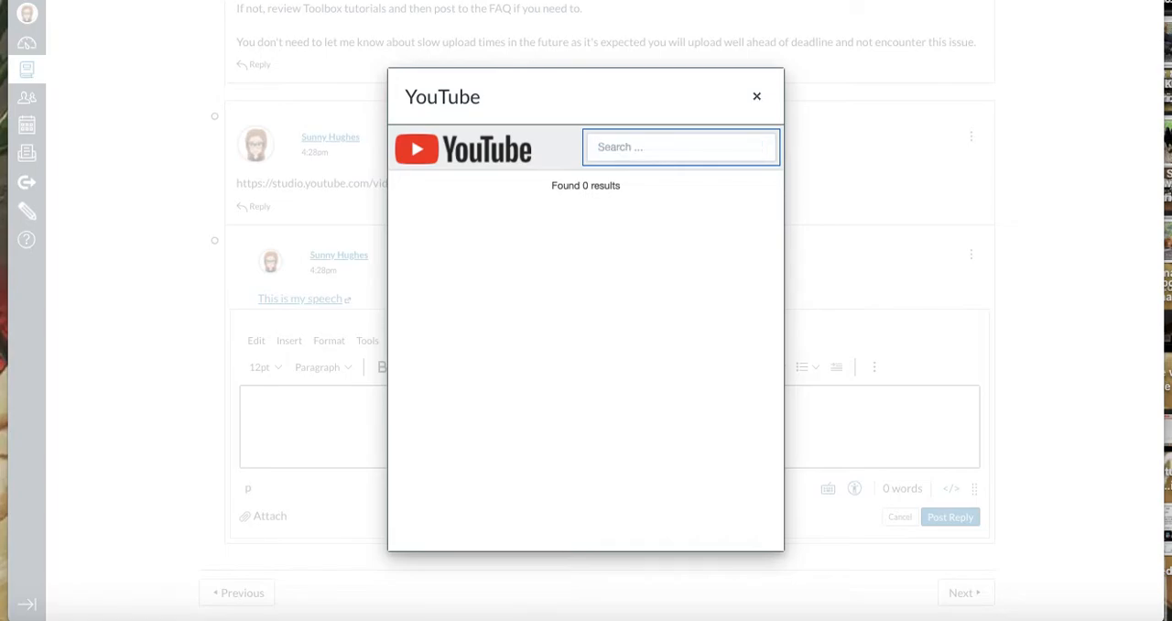
Stay in the YouTube search, pick a youtu.be suggestion and embed the Toolbox speech video
{"action": "left_click", "coordinate": [756, 95]}
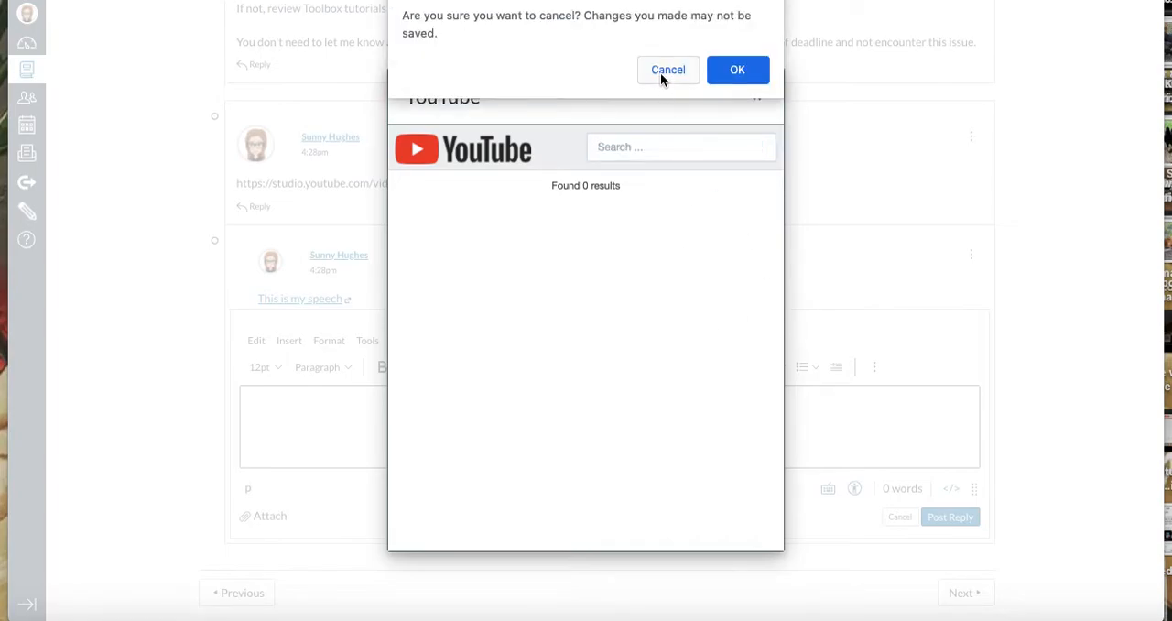
{"action": "left_click", "coordinate": [667, 70]}
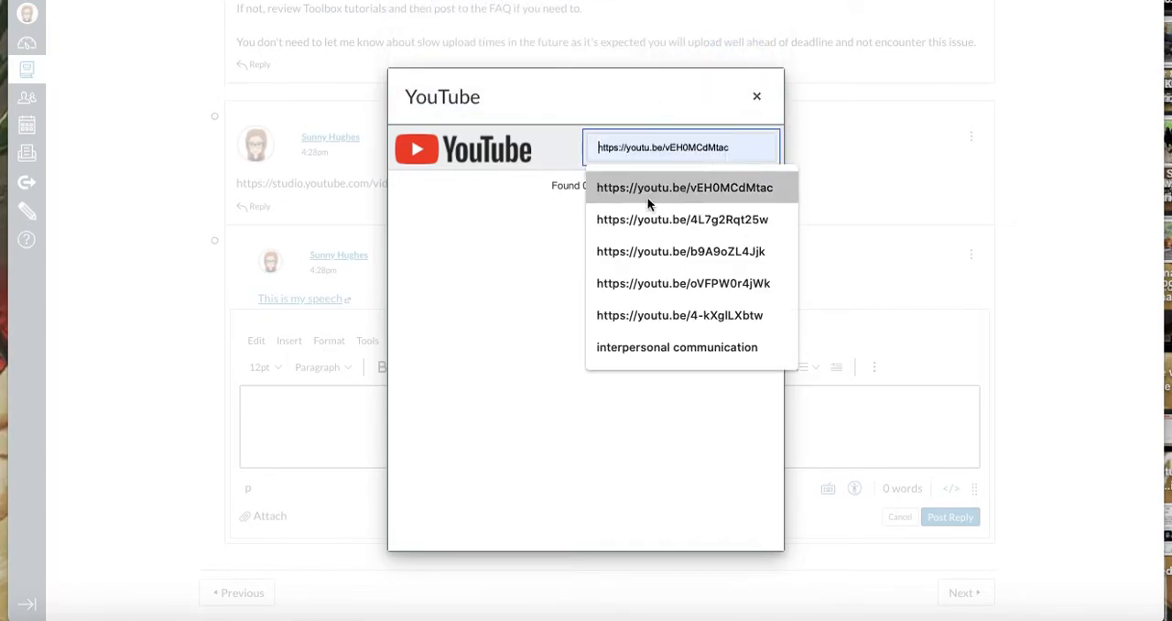
{"action": "left_click", "coordinate": [681, 251]}
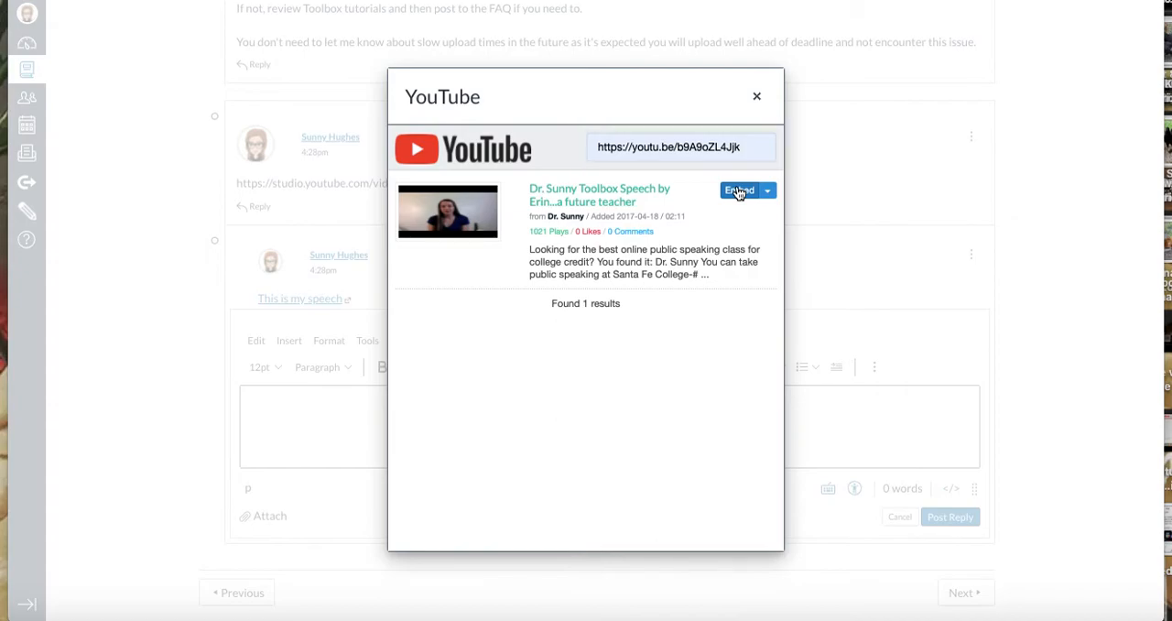
{"action": "left_click", "coordinate": [740, 191]}
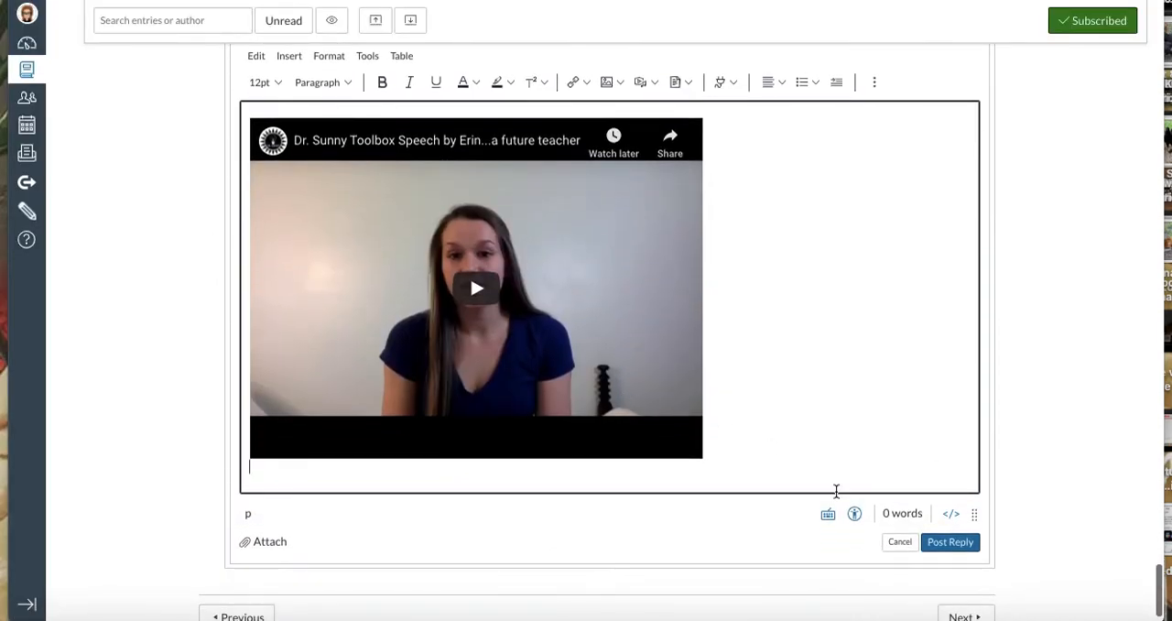
Test-play and pause the embedded video, then post the reply with it
{"action": "left_click", "coordinate": [476, 289]}
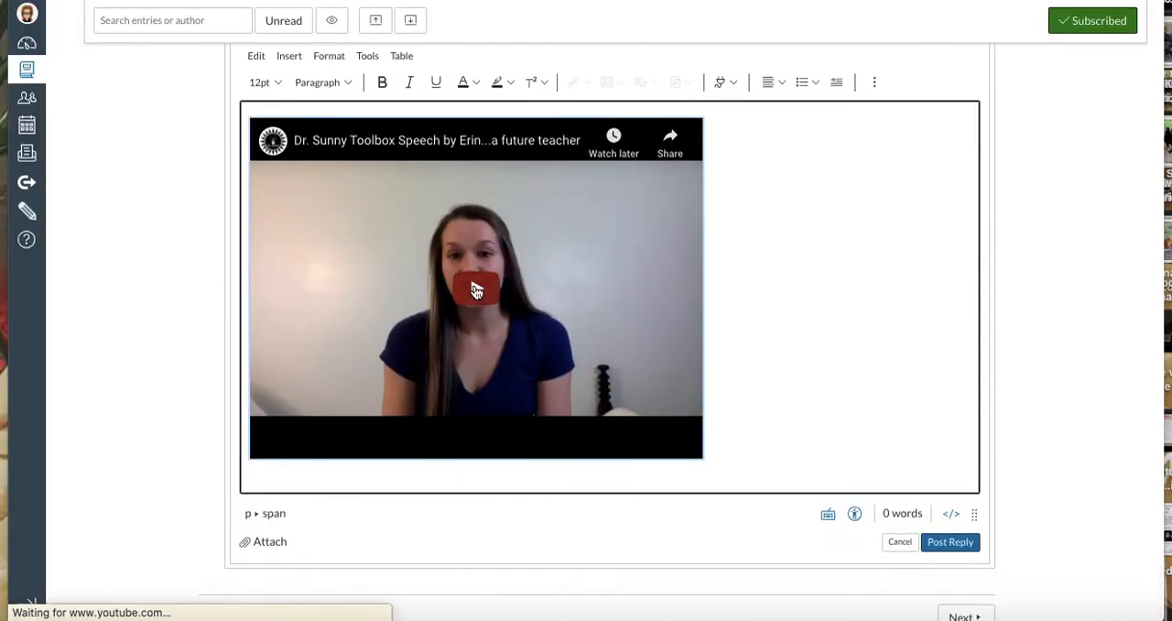
{"action": "left_click", "coordinate": [476, 289]}
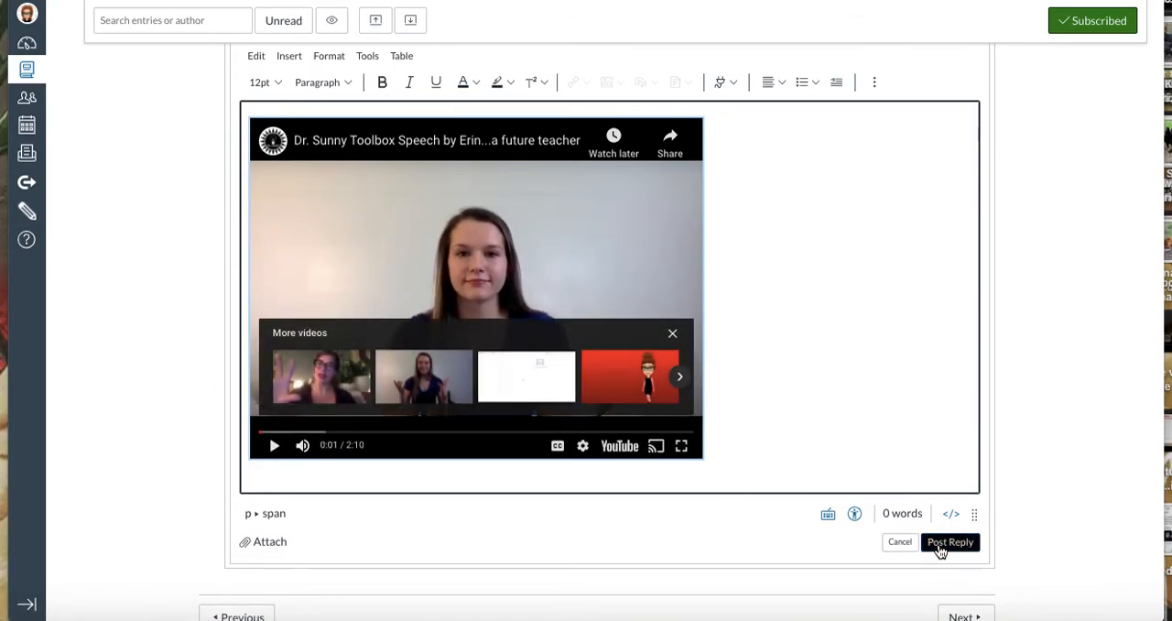
{"action": "left_click", "coordinate": [950, 542]}
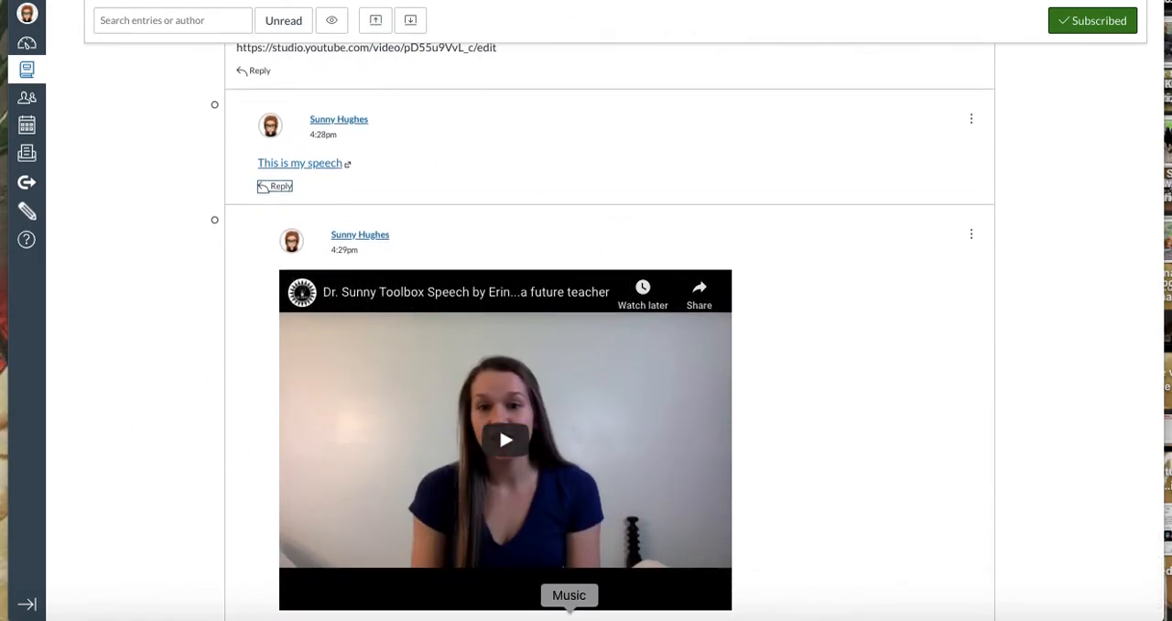
{"action": "scroll", "scroll_direction": "down", "scroll_amount": 3}
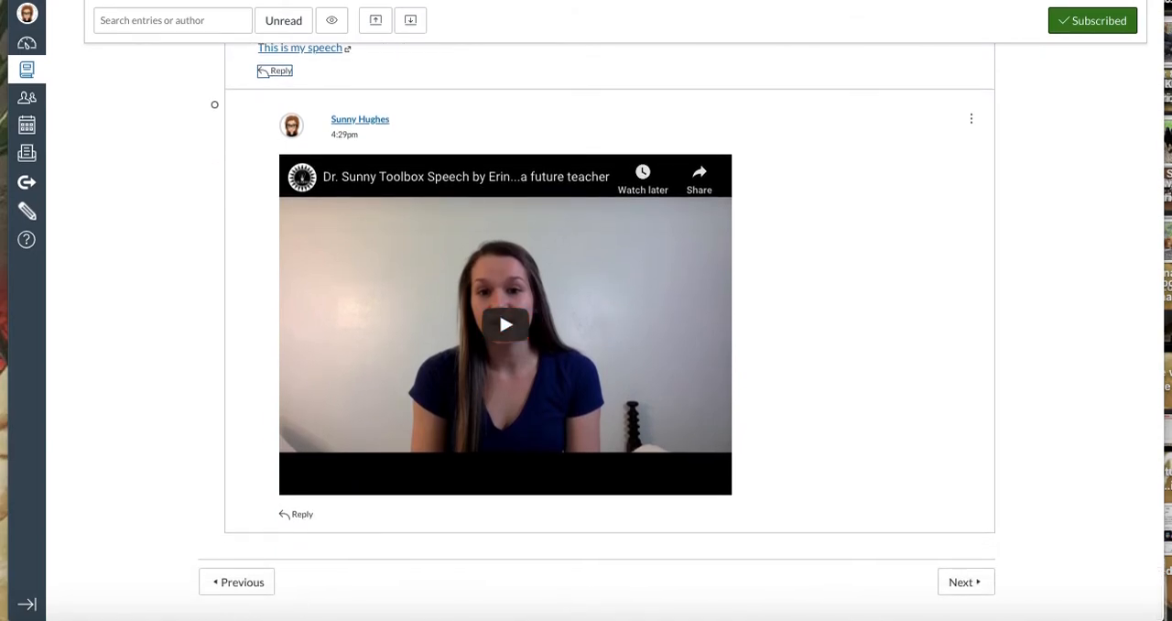